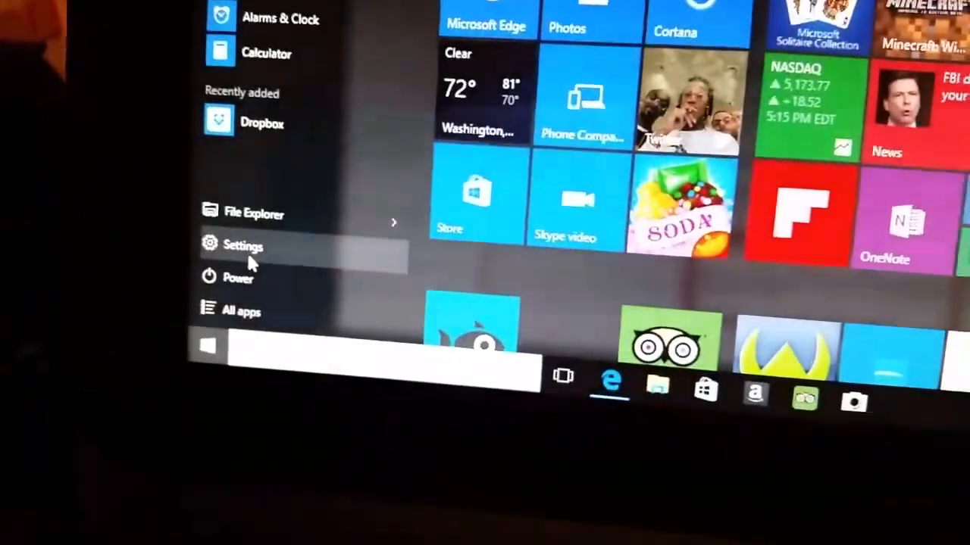
- Open Windows Settings from the Start menu to show its category overview
click(242, 245)
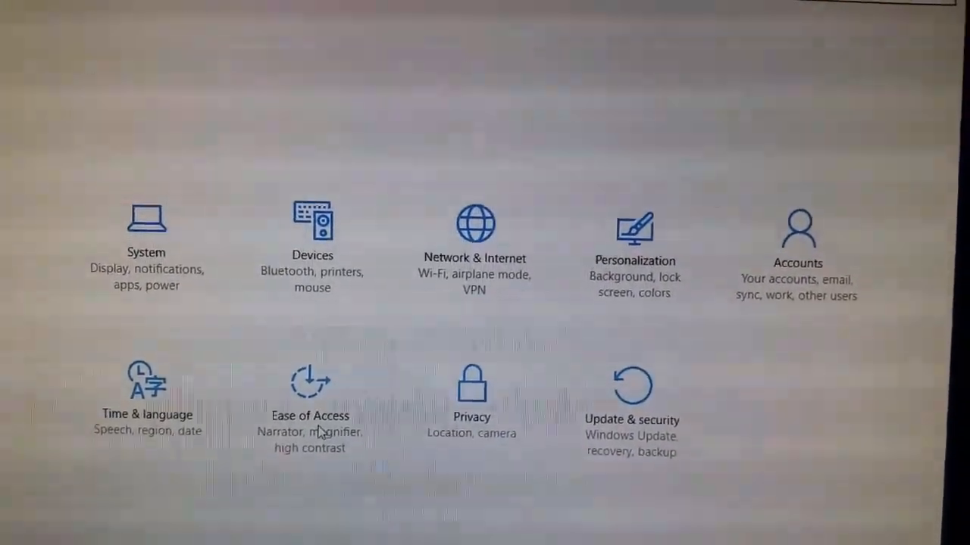
- Go to Ease of Access > Keyboard and confirm Filter Keys, Sticky and Toggle Keys are off
click(309, 415)
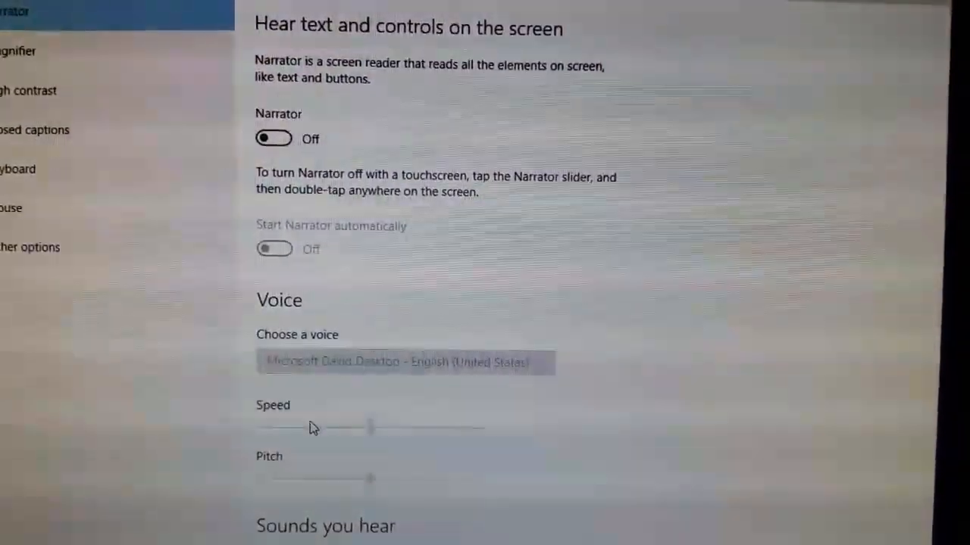
scroll(down, 3)
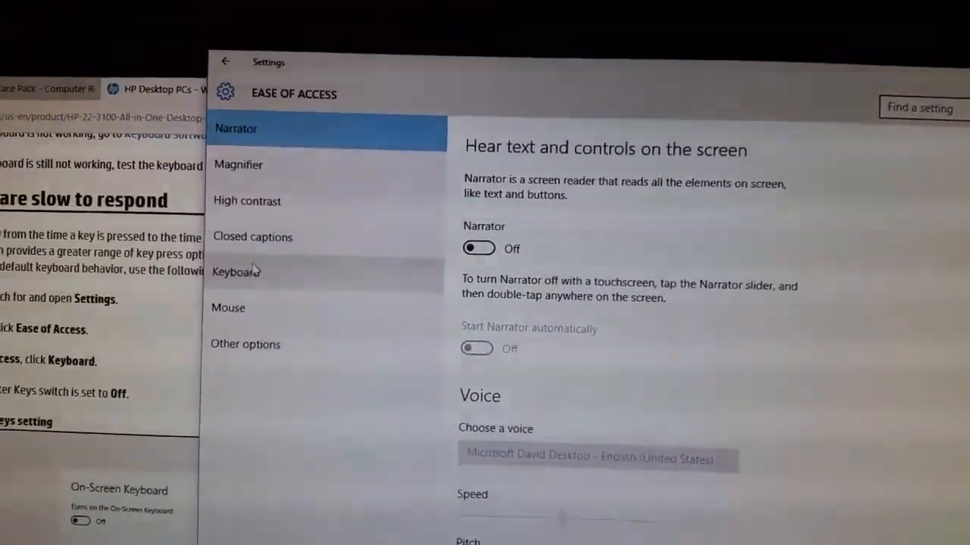
click(236, 272)
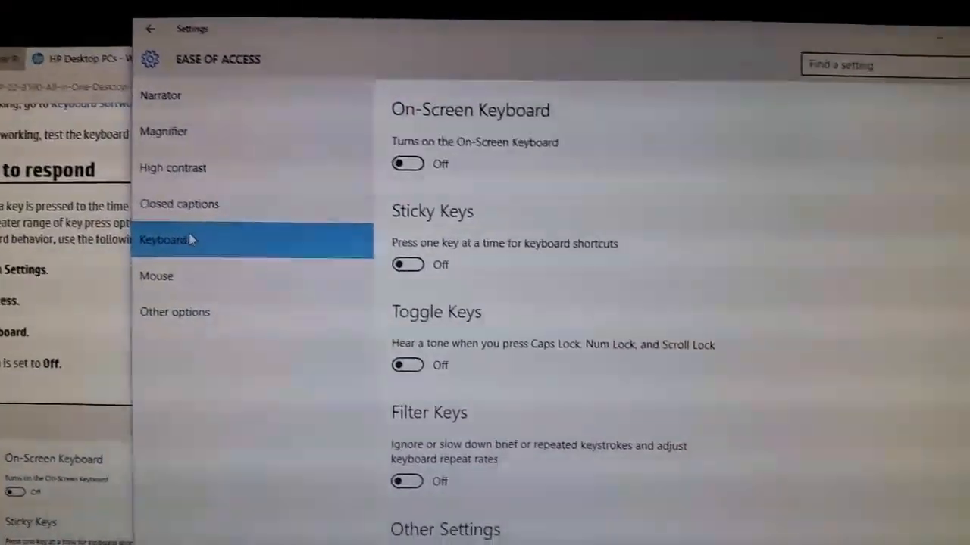